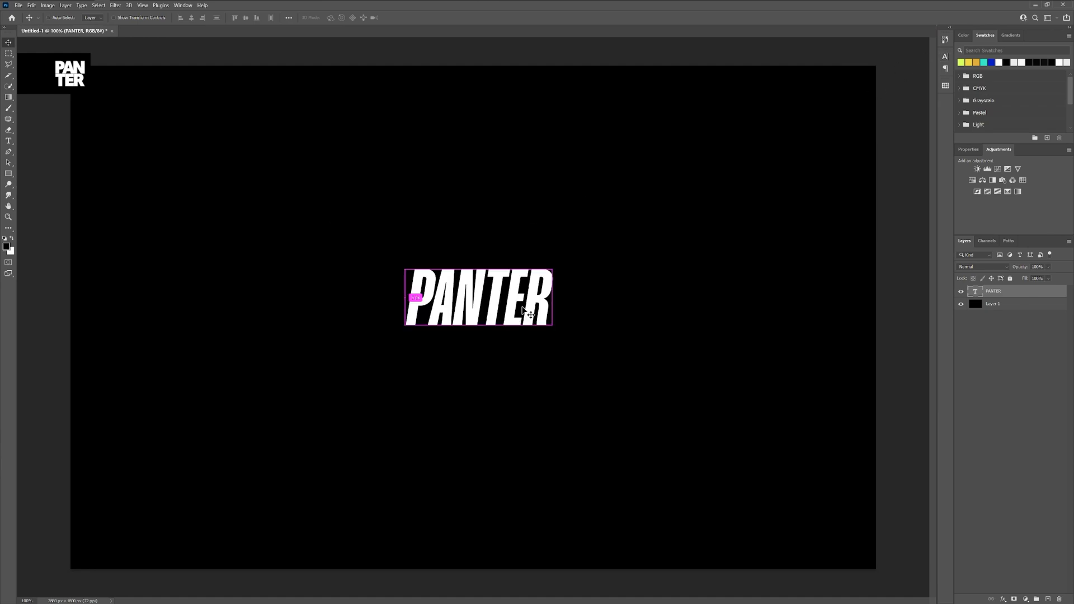
- Scale the PANTER text up with Ctrl+T and convert the layer to a smart object
key(ctrl+t)
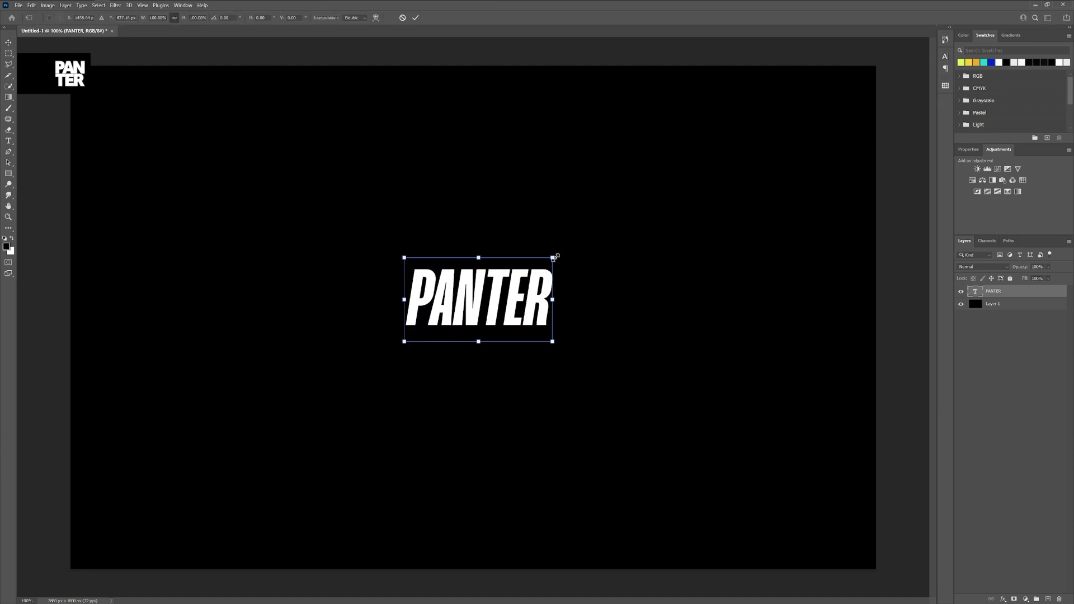
right_click(994, 291)
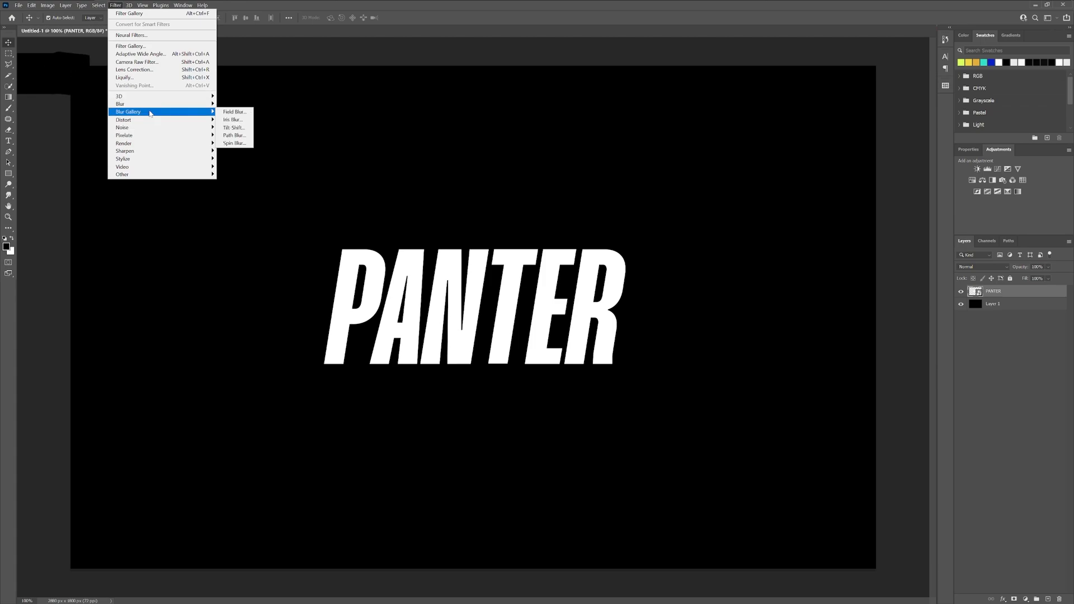
mouse_move(234, 135)
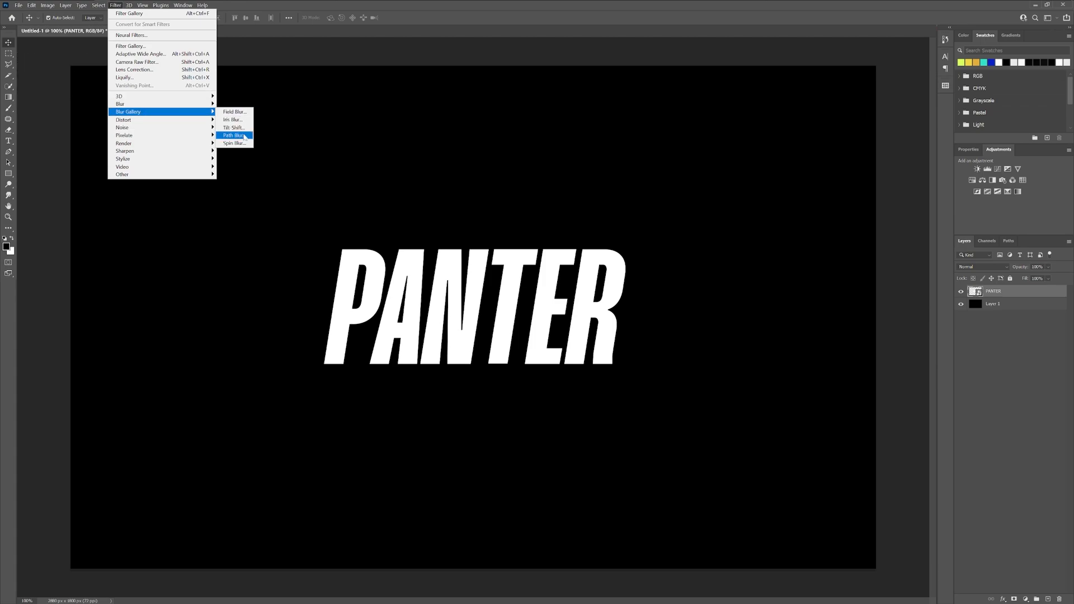
- Choose Path Blur and shape its path into a curve sweeping to the lower right
click(232, 135)
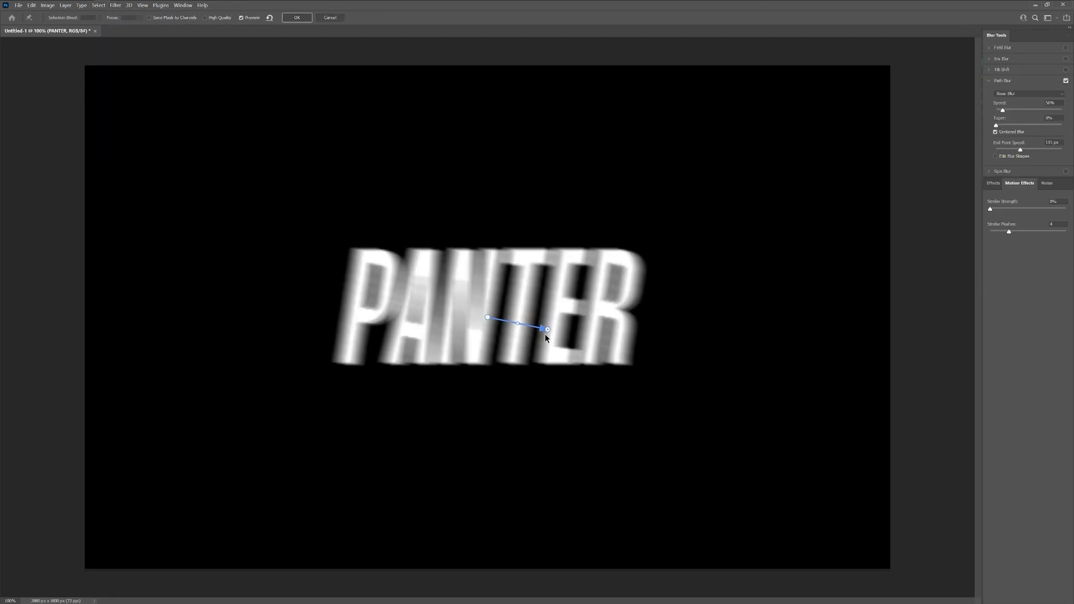
drag(547, 329, 583, 426)
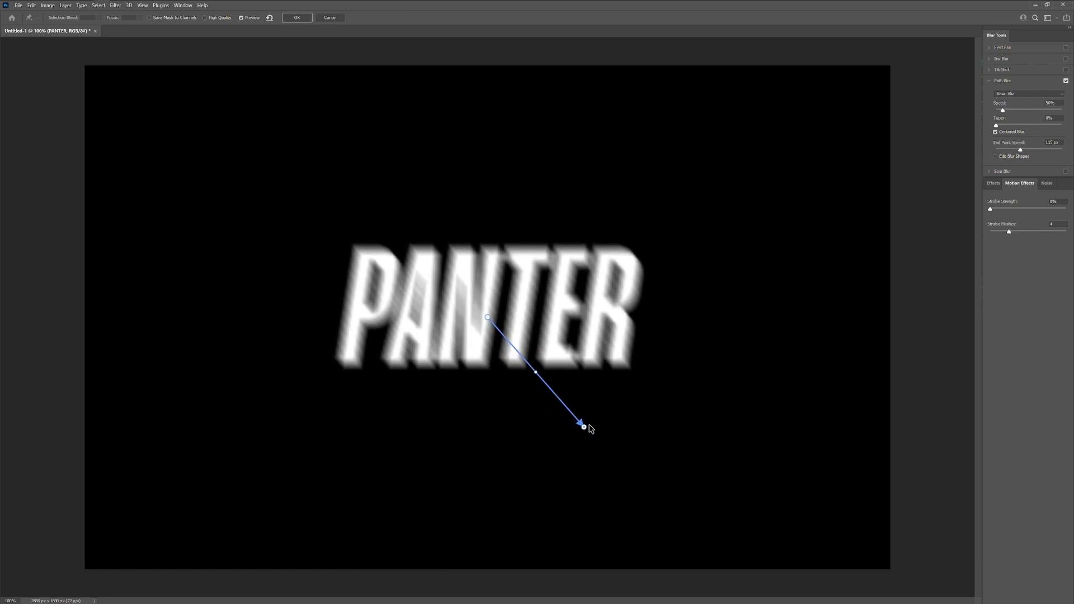
drag(584, 427, 656, 447)
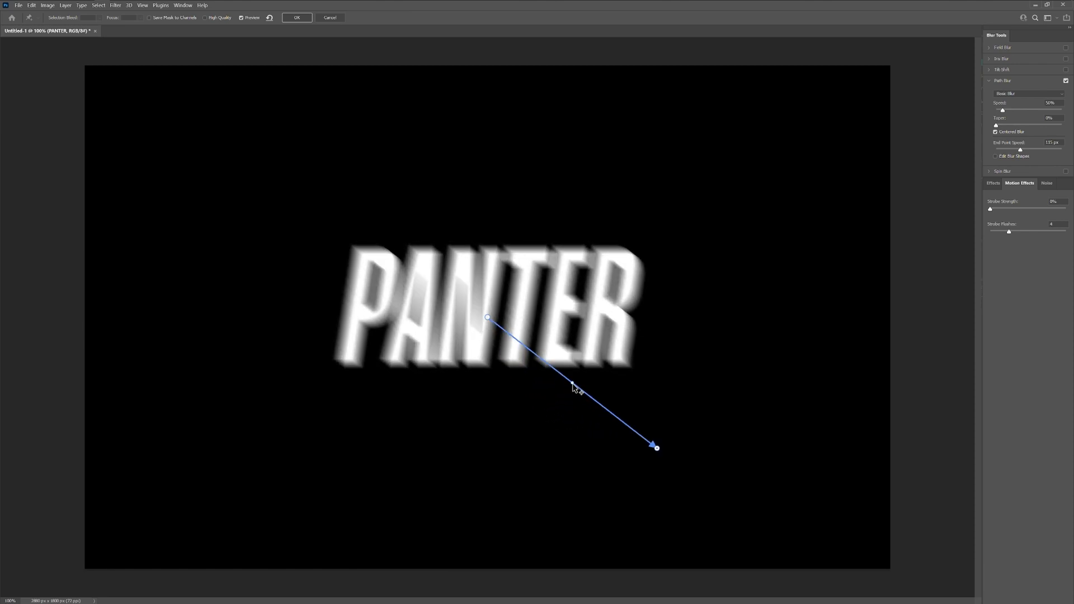
drag(572, 384, 487, 404)
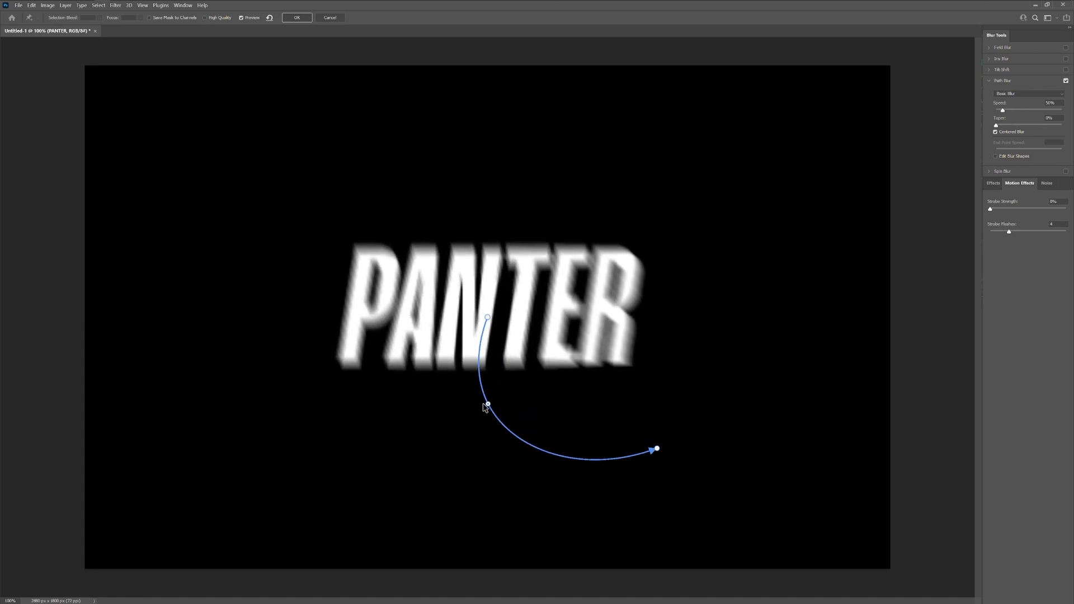
drag(487, 404, 457, 404)
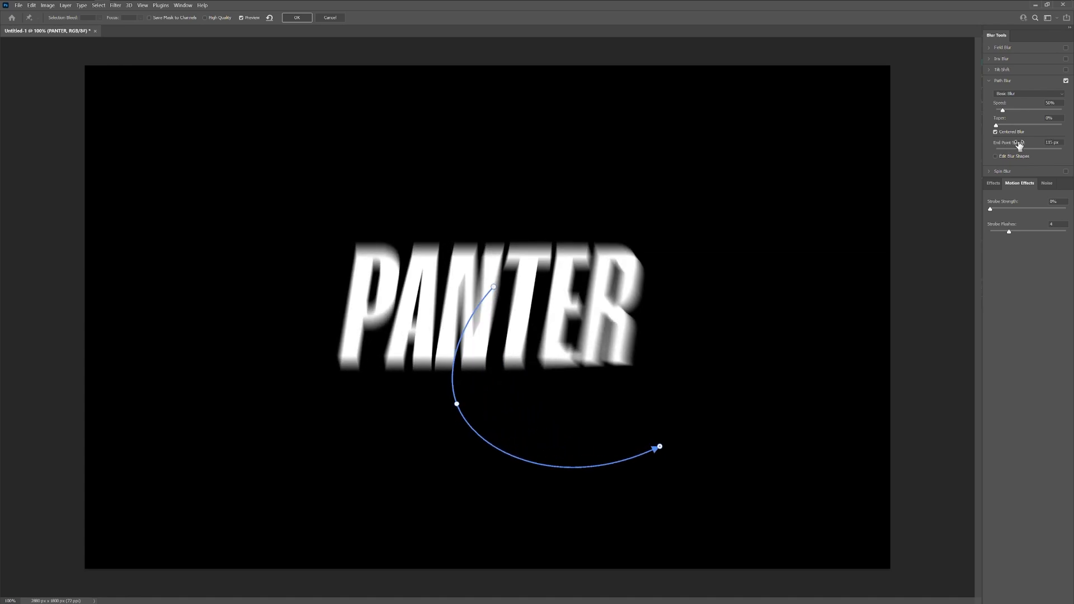
- Raise the End Point Speed and overall Speed so the trails smear strongly
drag(661, 447, 692, 430)
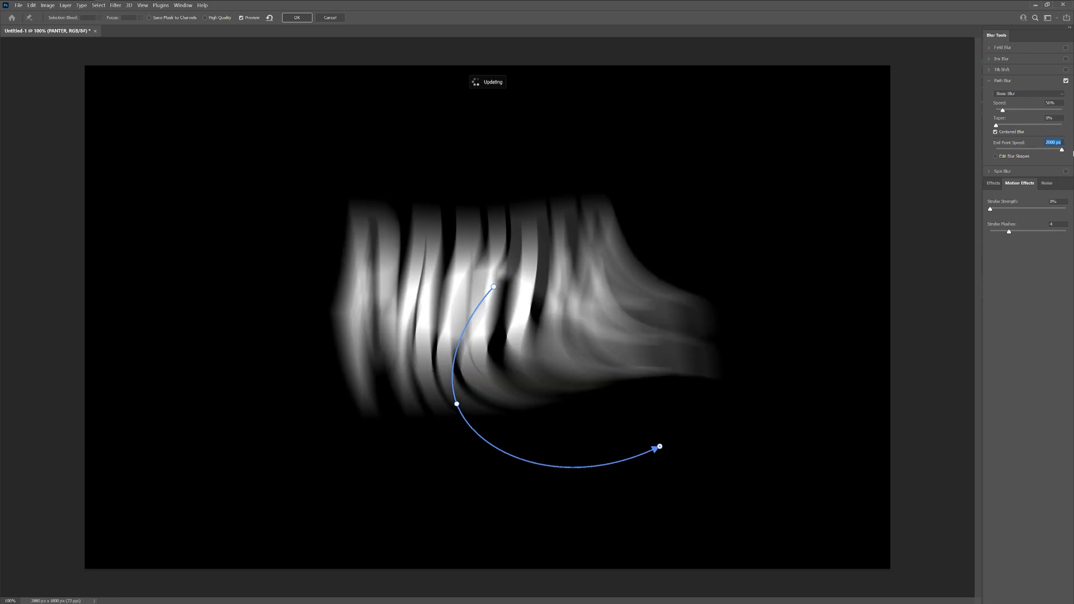
drag(1003, 111, 1010, 110)
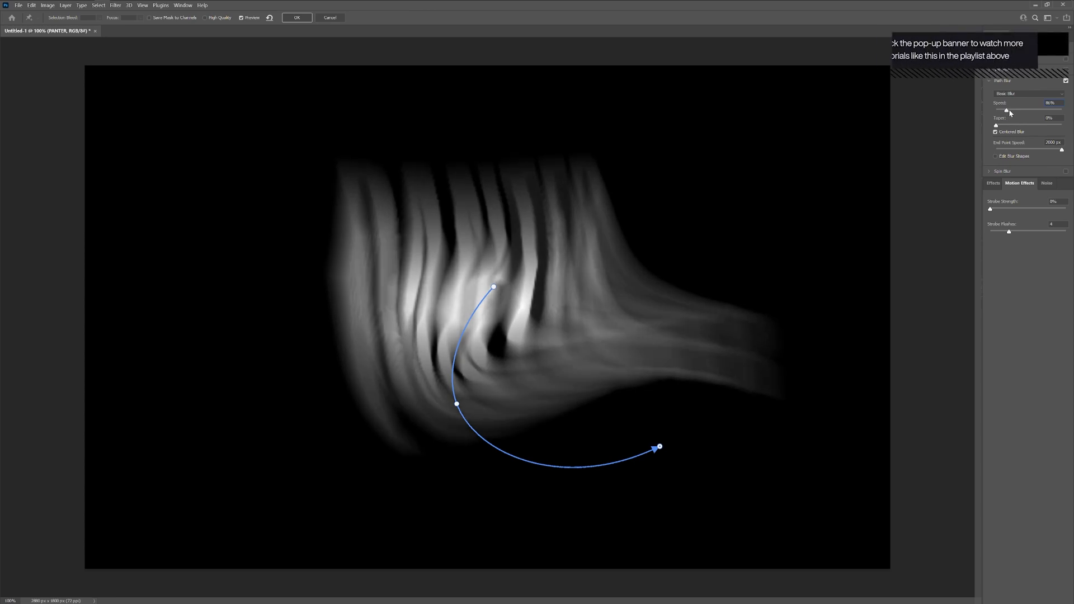
drag(494, 287, 472, 282)
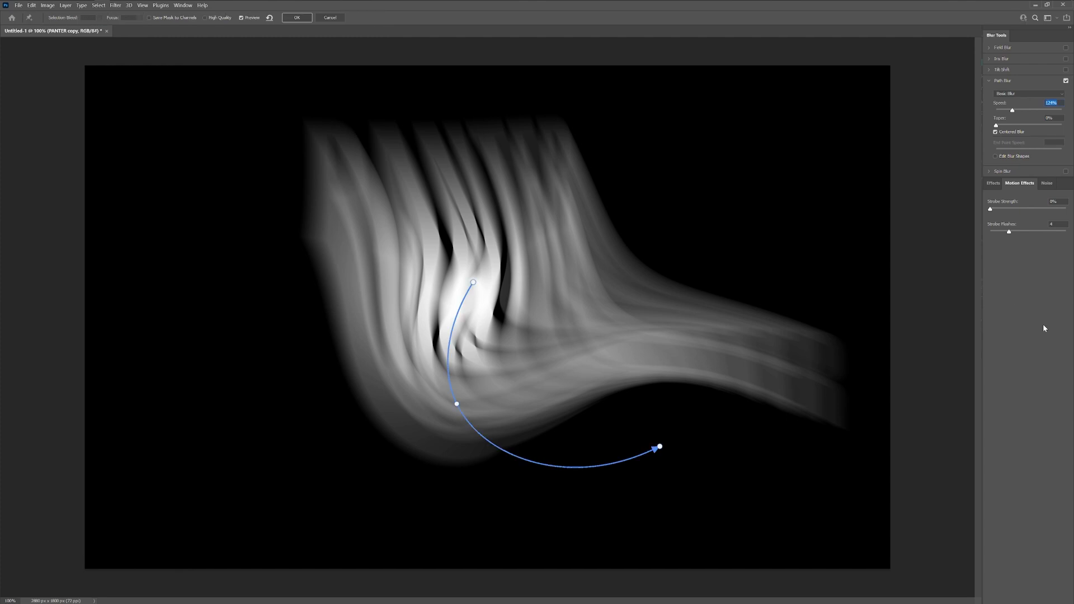
mouse_move(1009, 110)
text(6)
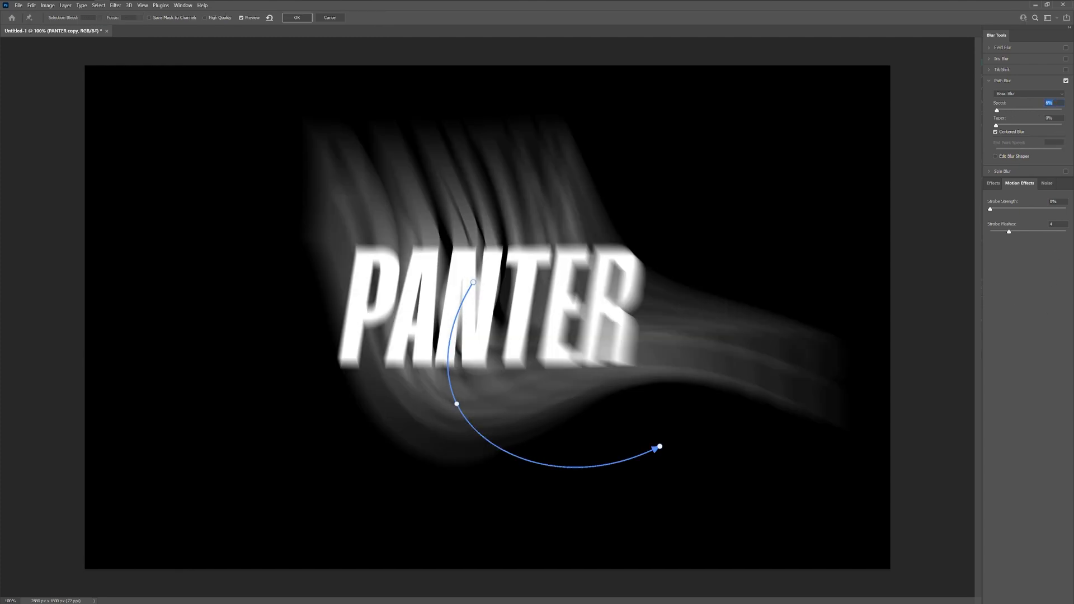
- Confirm the reduced blur on the duplicated PANTER copy so the letters stay readable
click(295, 17)
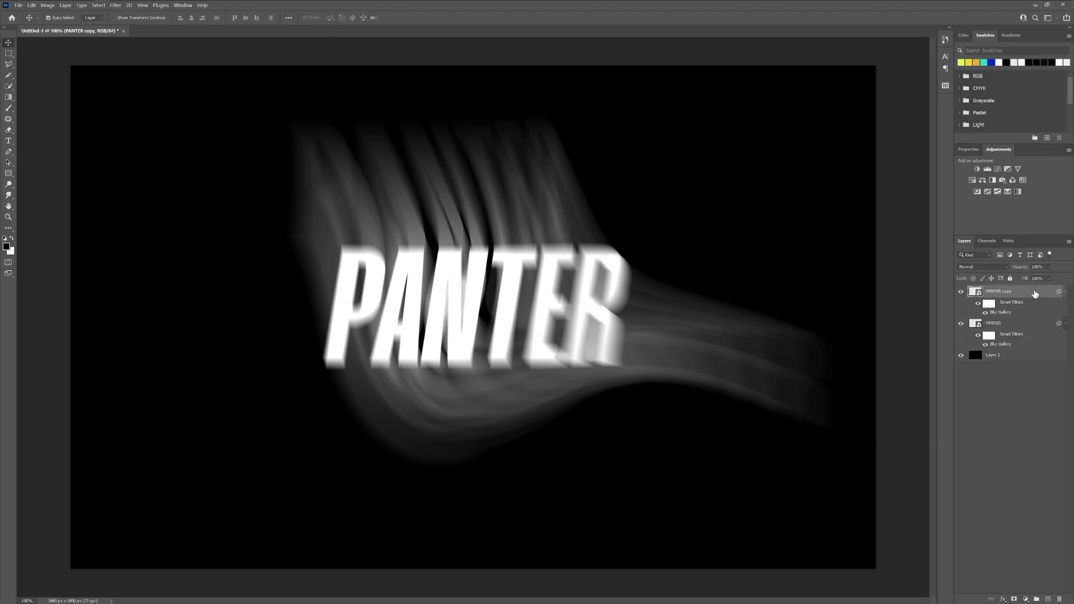
- Duplicate the PANTER copy and give it a higher path-blur Speed for wider trails
drag(1000, 291, 1001, 578)
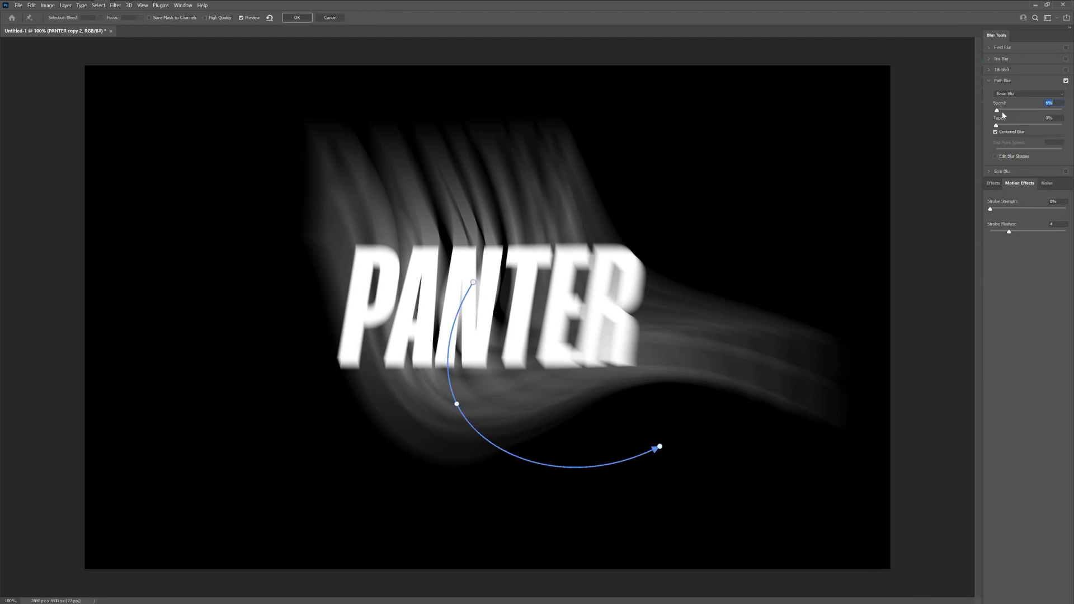
drag(996, 110, 1035, 110)
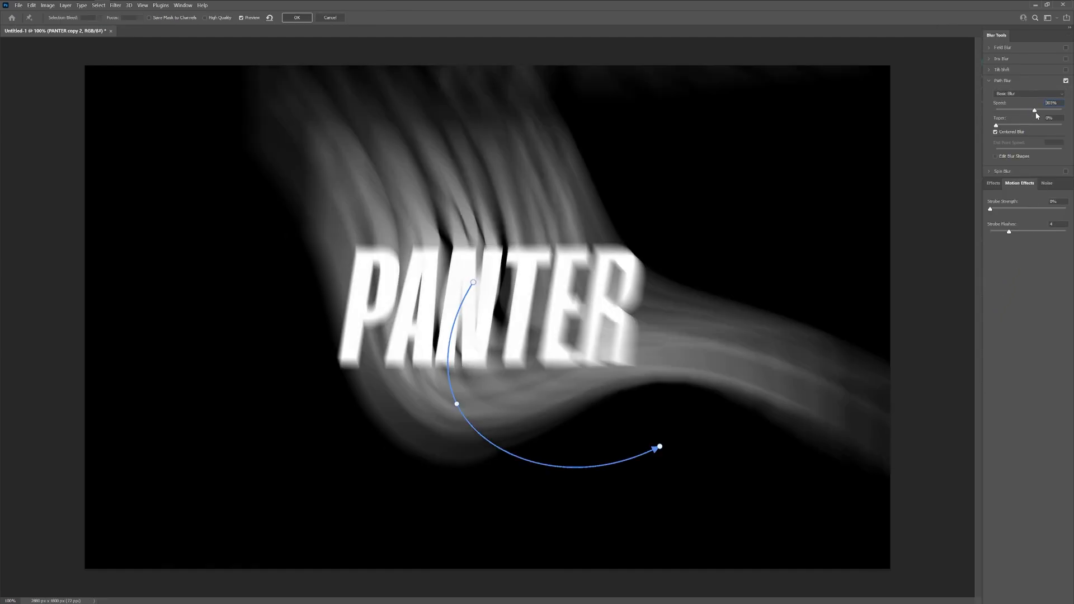
drag(1034, 110, 1020, 110)
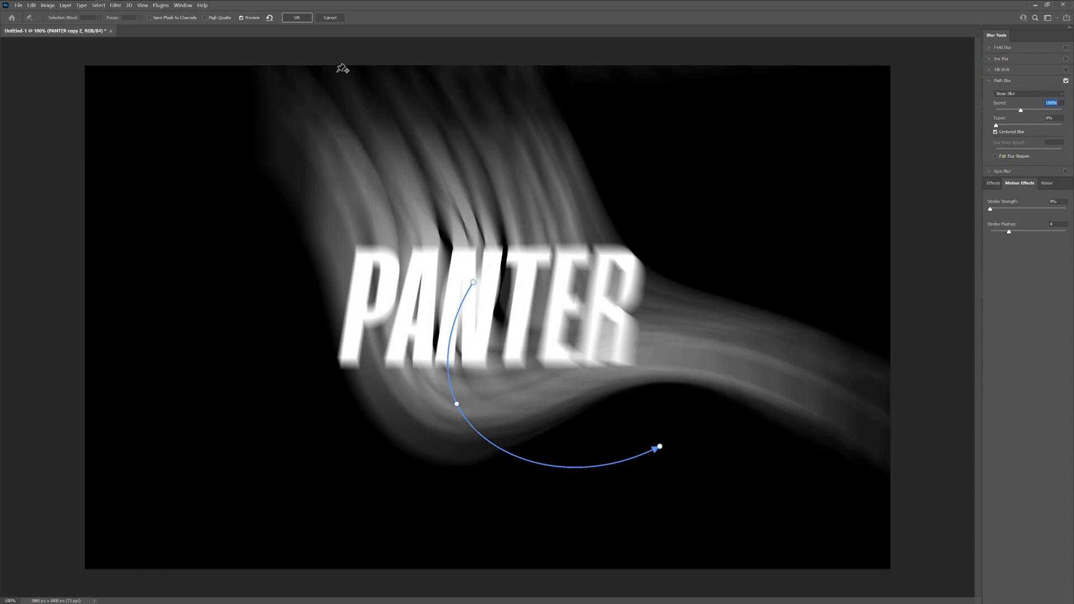
click(295, 17)
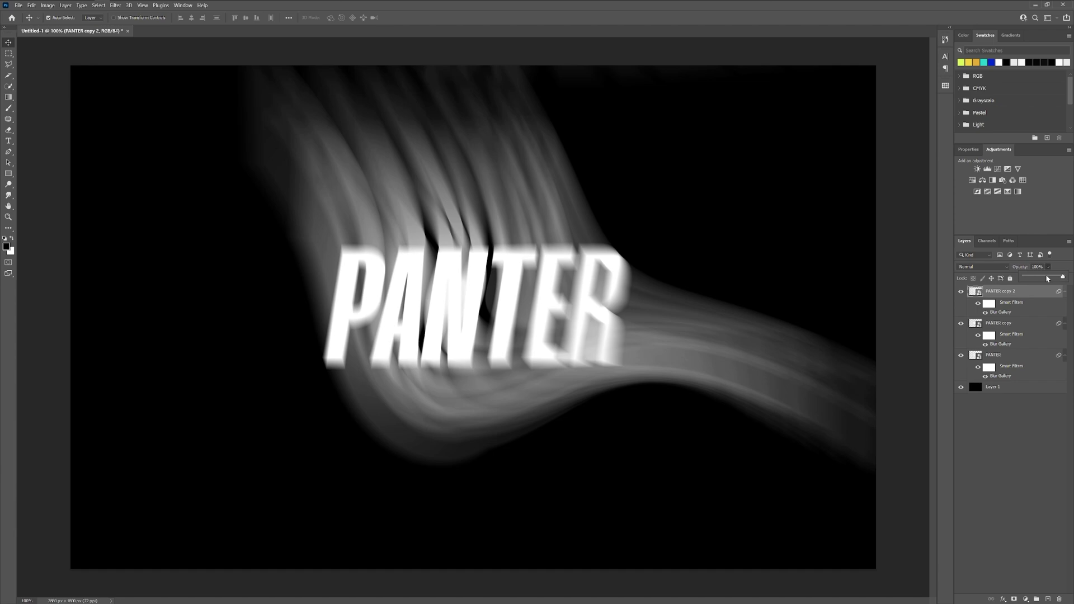
- Select all layers with the black background and merge them into one layer
drag(1060, 277, 1042, 276)
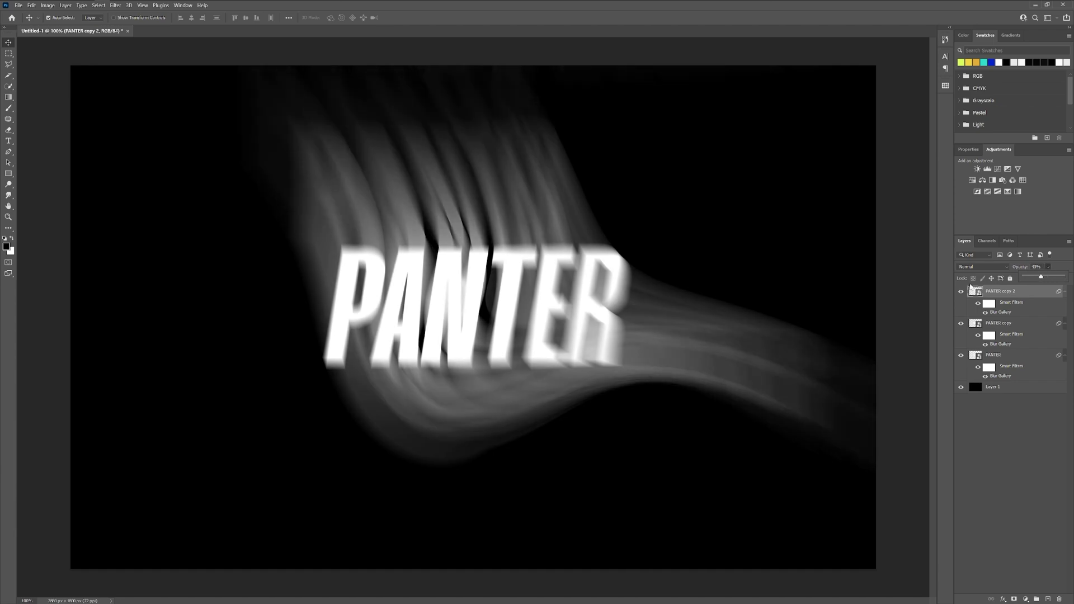
click(992, 386)
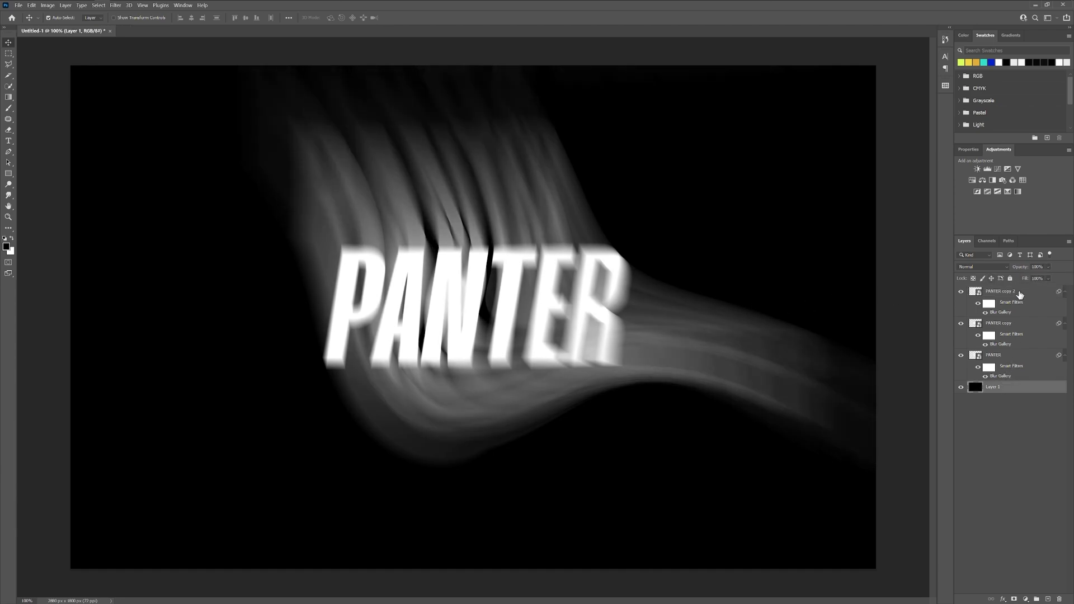
right_click(1005, 291)
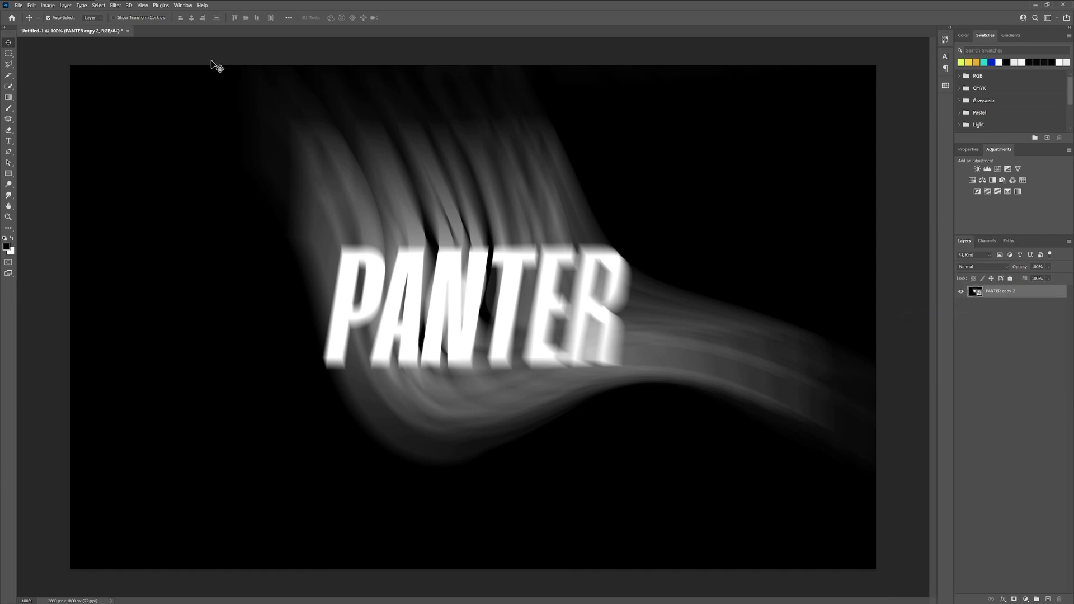
click(115, 5)
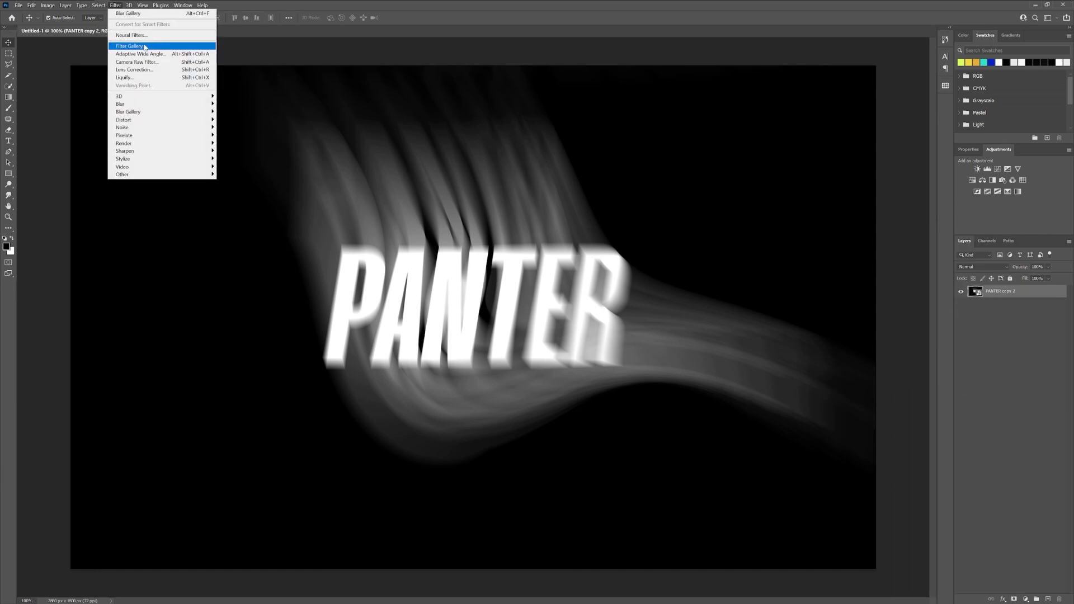
- Apply Filter Gallery Grain texture (Intensity 72, Contrast 50) to the merged artwork
click(129, 46)
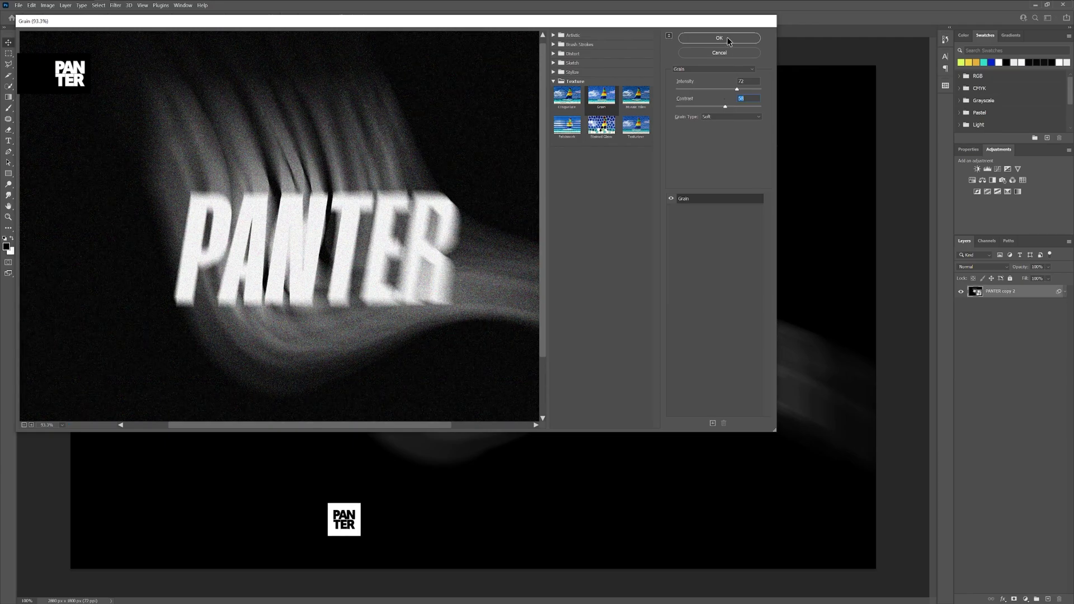
click(718, 38)
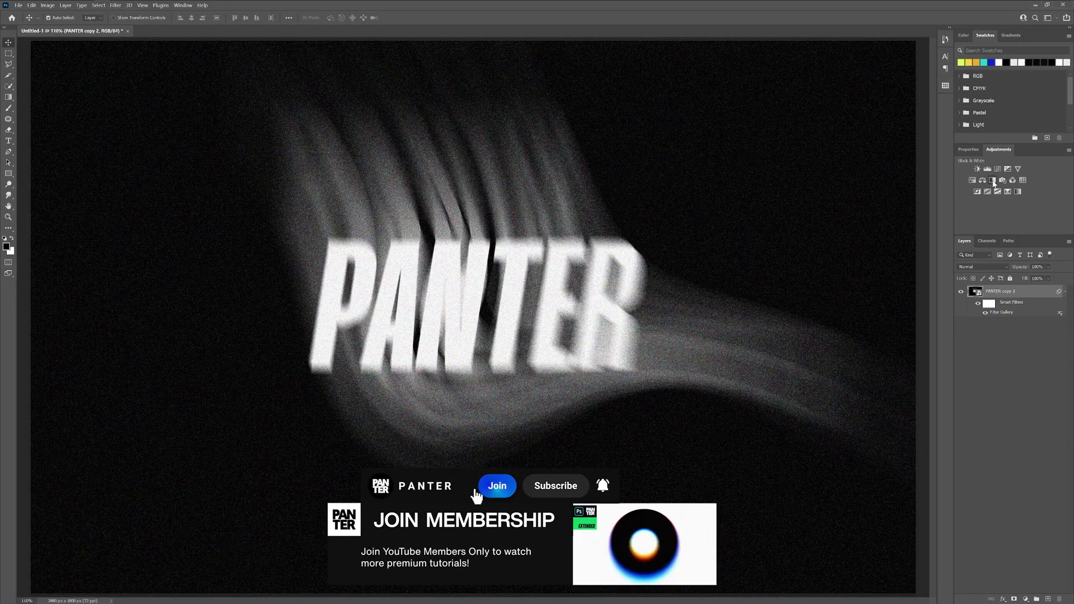
- Add Black & White and Gradient Map adjustment layers above the artwork
click(977, 169)
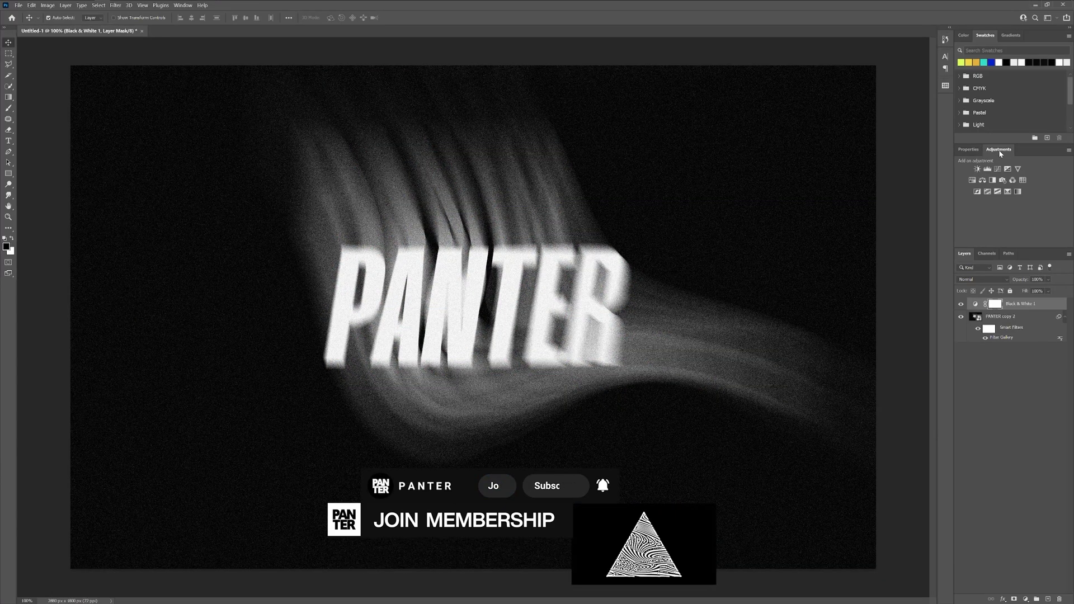
click(997, 180)
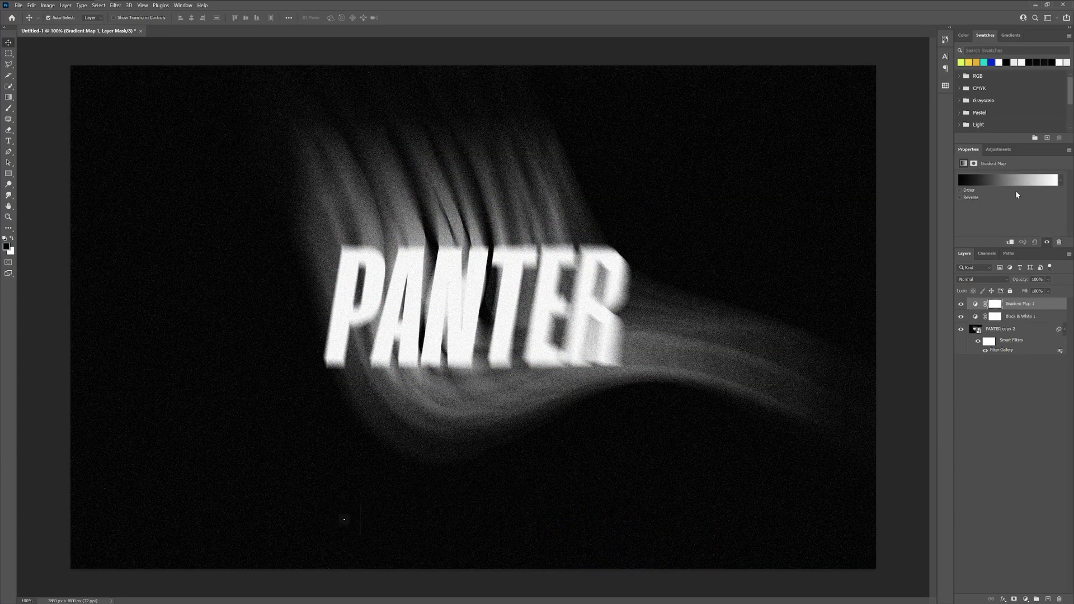
click(1008, 179)
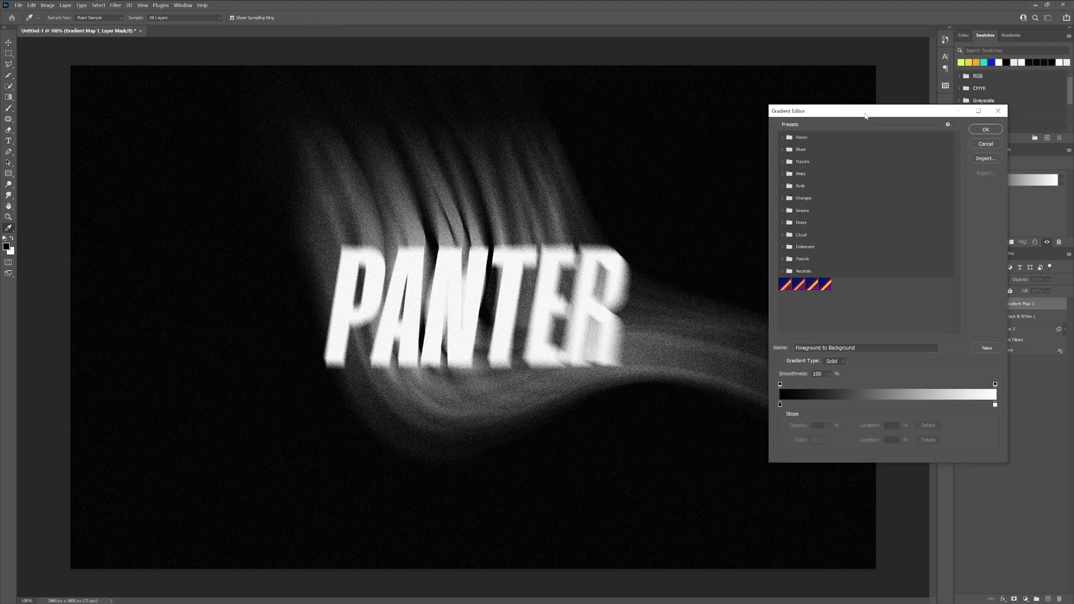
mouse_move(820, 405)
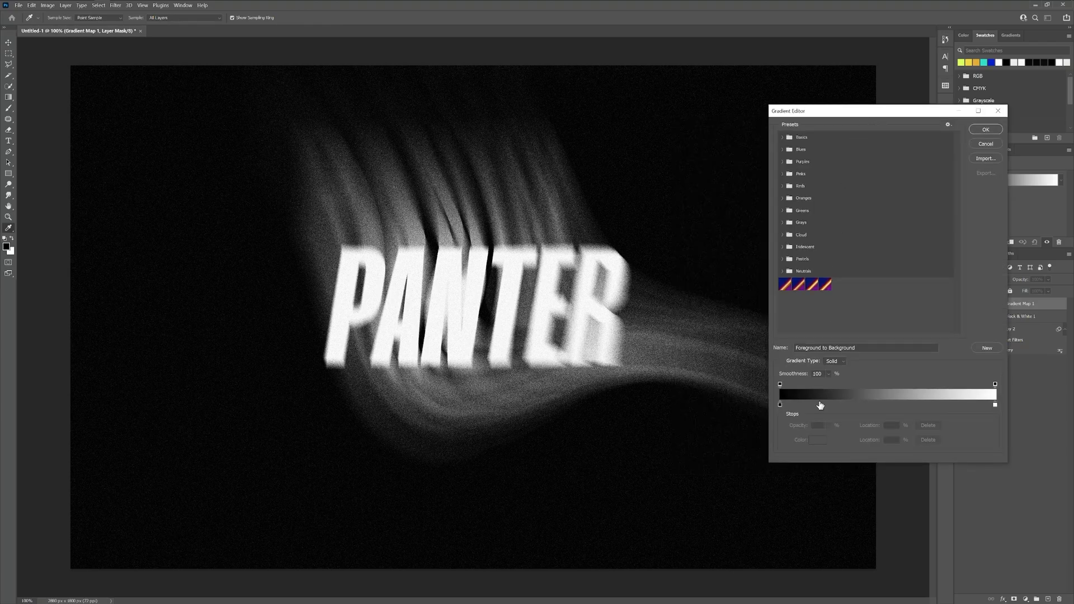
- Set gradient stops to black, blue, purple and green and confirm the gradient
double_click(799, 401)
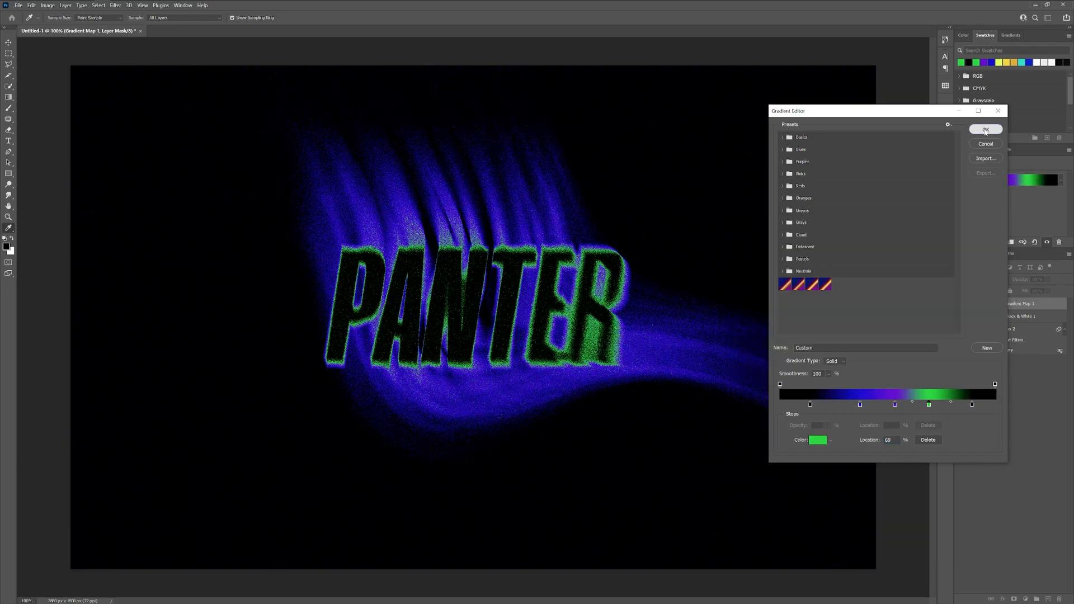
click(985, 130)
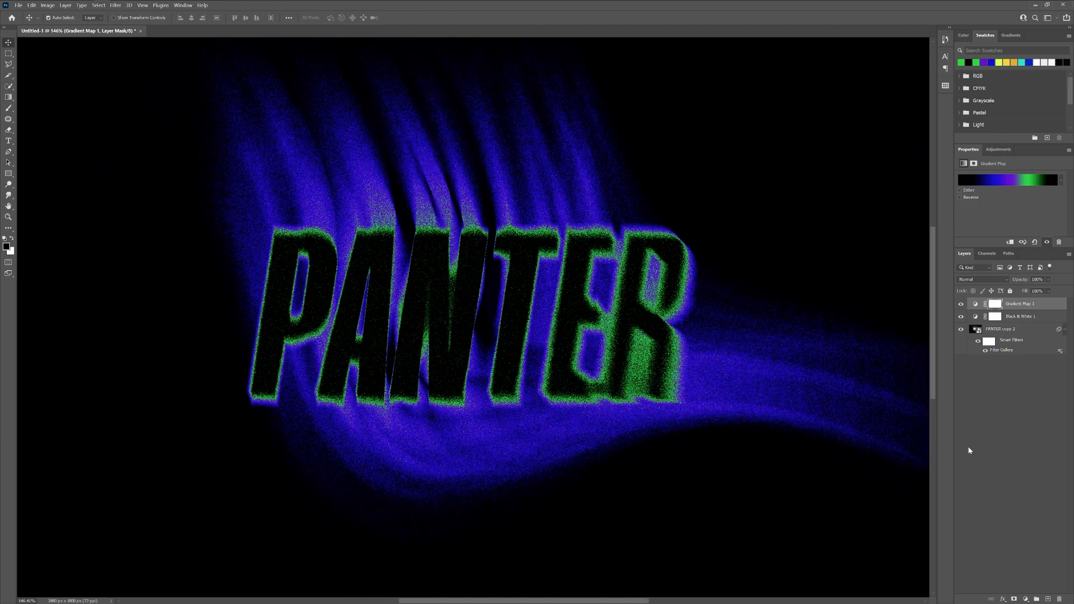